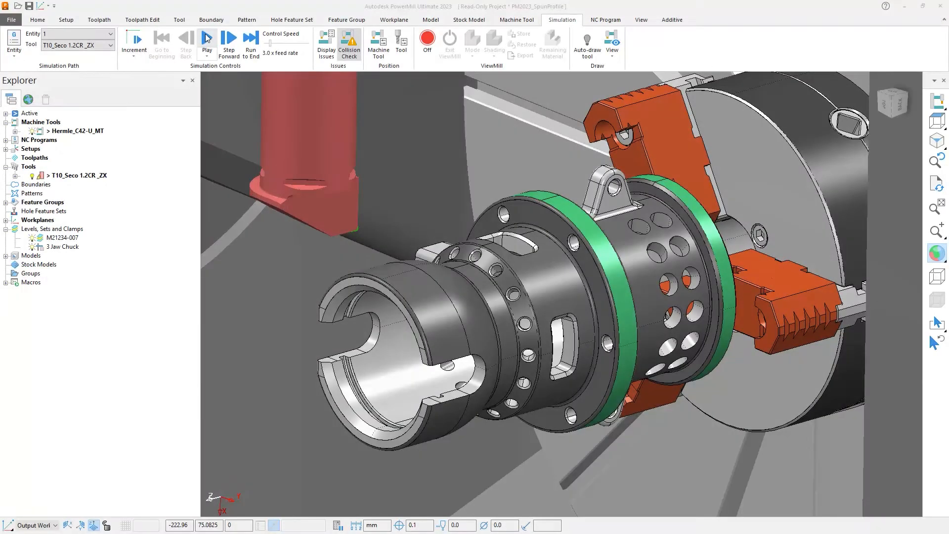
Step: Play the lathe and multi-axis curve-projection machining simulations before comparing versions
{"action": "left_click", "coordinate": [207, 37]}
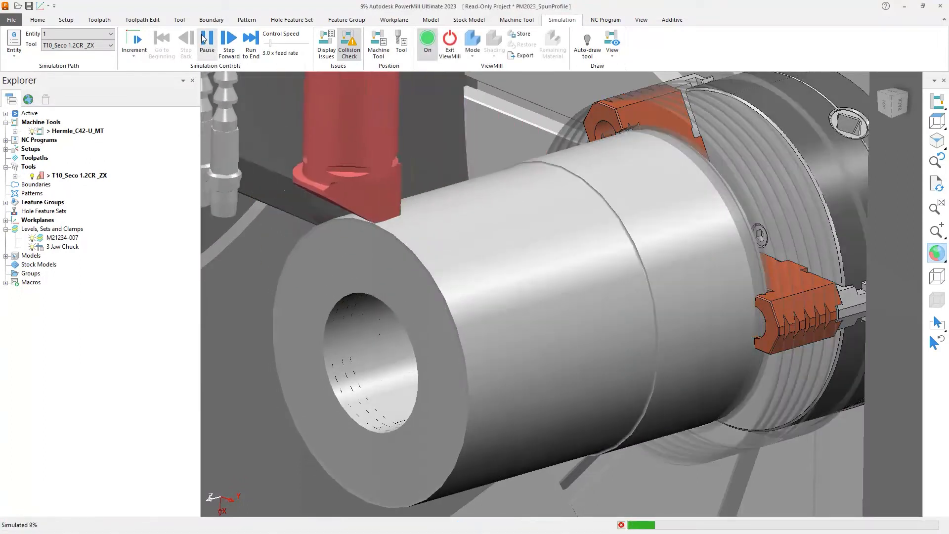
{"action": "left_click", "coordinate": [229, 42]}
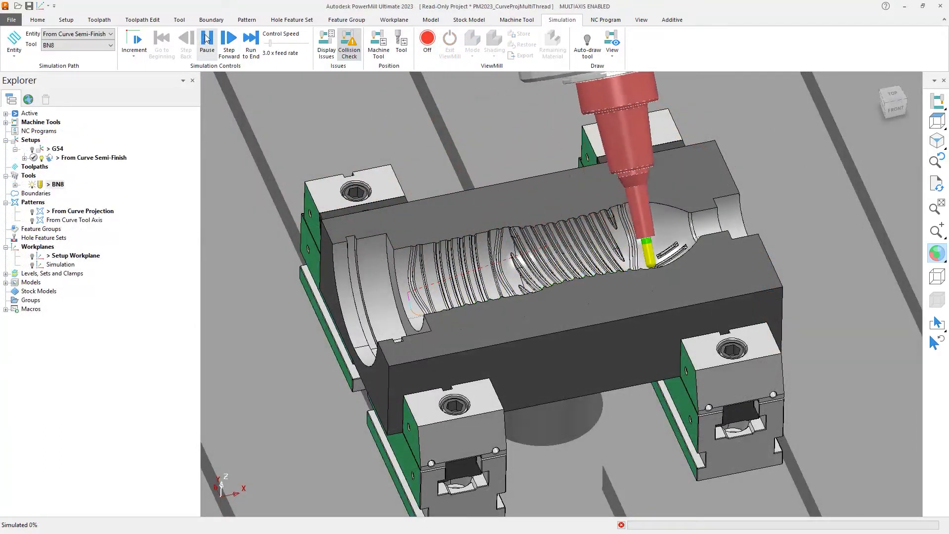
{"action": "left_click", "coordinate": [228, 43]}
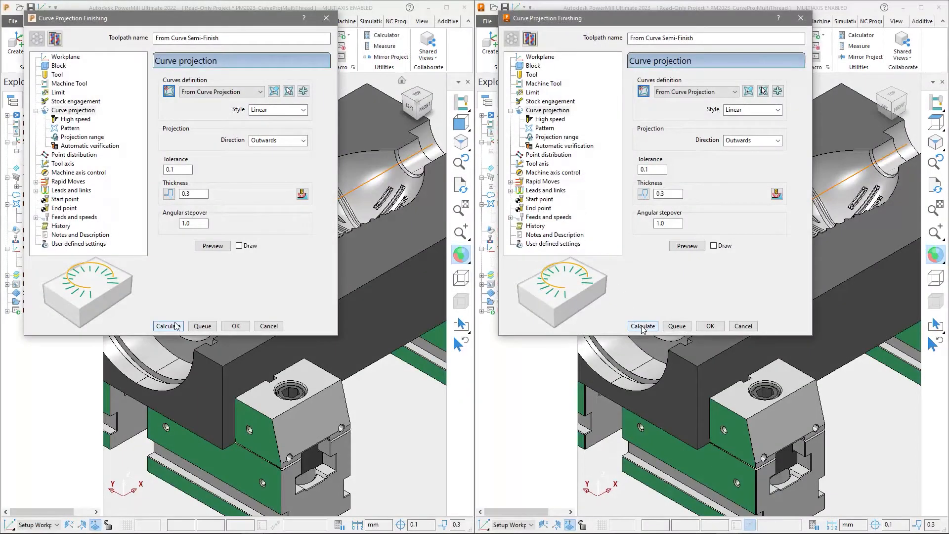
Step: Calculate the From Curve Semi-Finish curve projection toolpath in PowerMill 2022 and 2023
{"action": "left_click", "coordinate": [168, 325]}
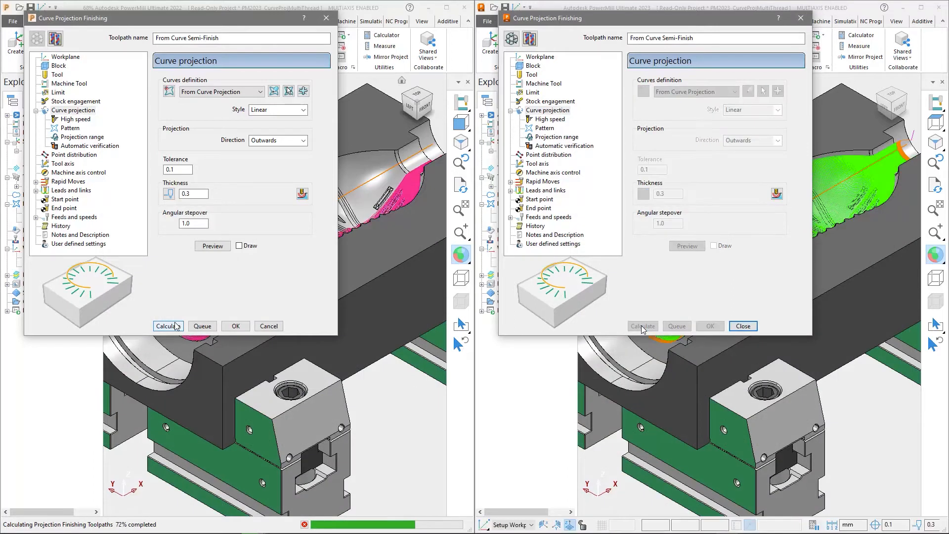
{"action": "left_click", "coordinate": [743, 325]}
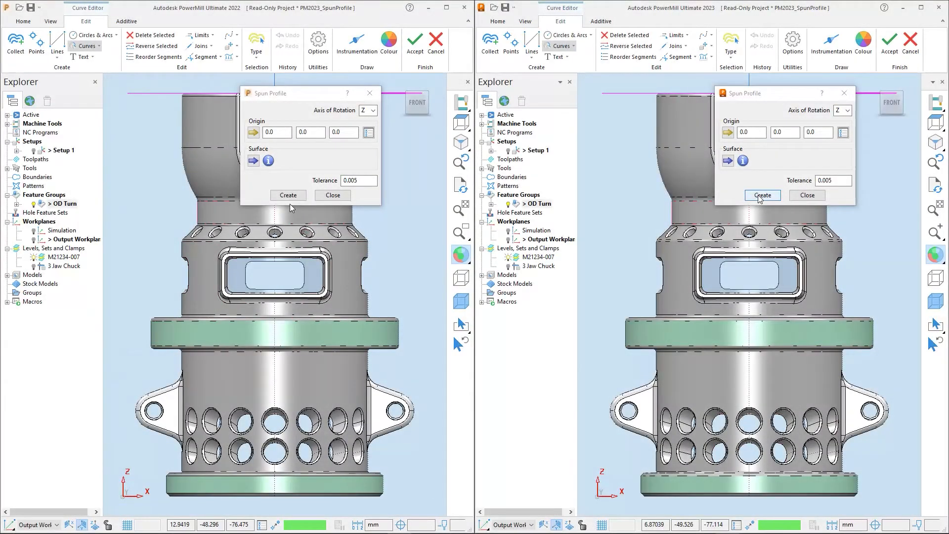
Step: Create the spun profile curve about the Z axis in both versions; 2023 finishes first
{"action": "left_click", "coordinate": [288, 195]}
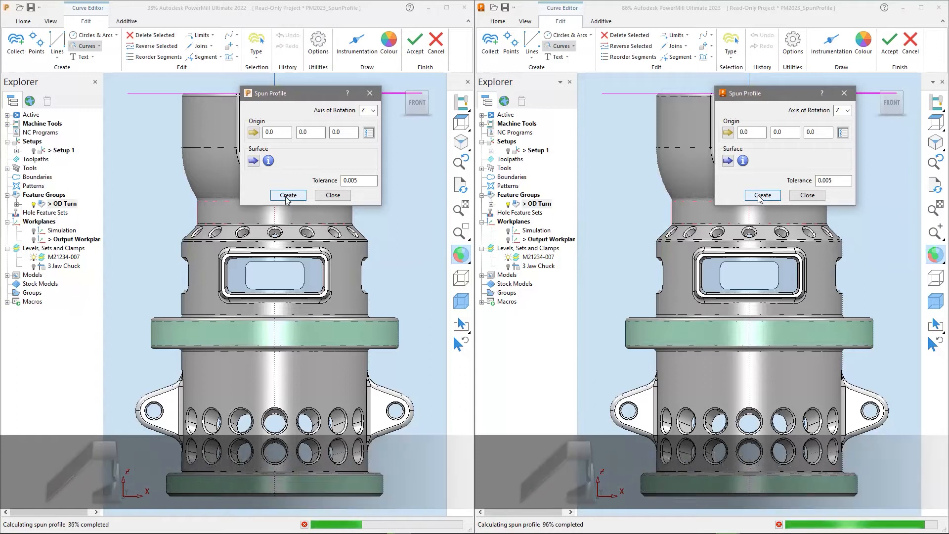
{"action": "left_click", "coordinate": [762, 195]}
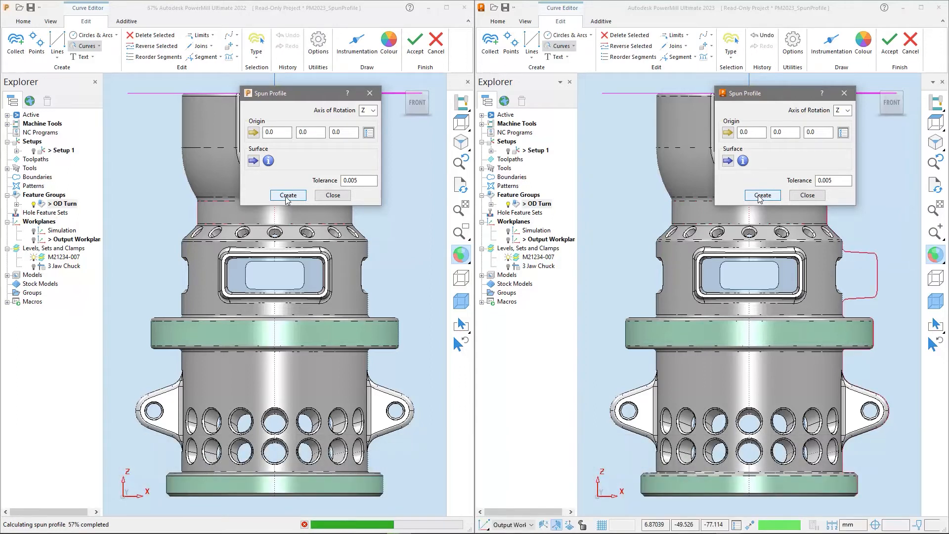
{"action": "left_click", "coordinate": [761, 195]}
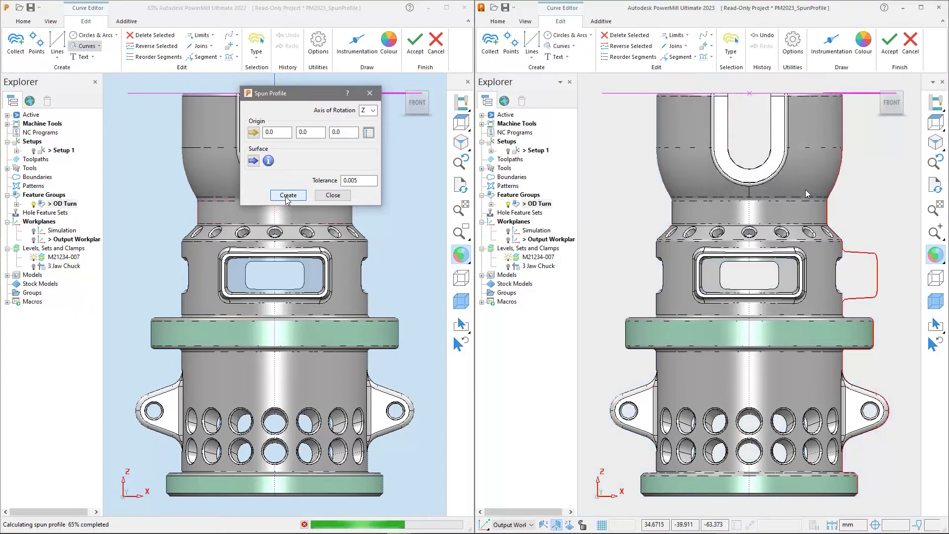